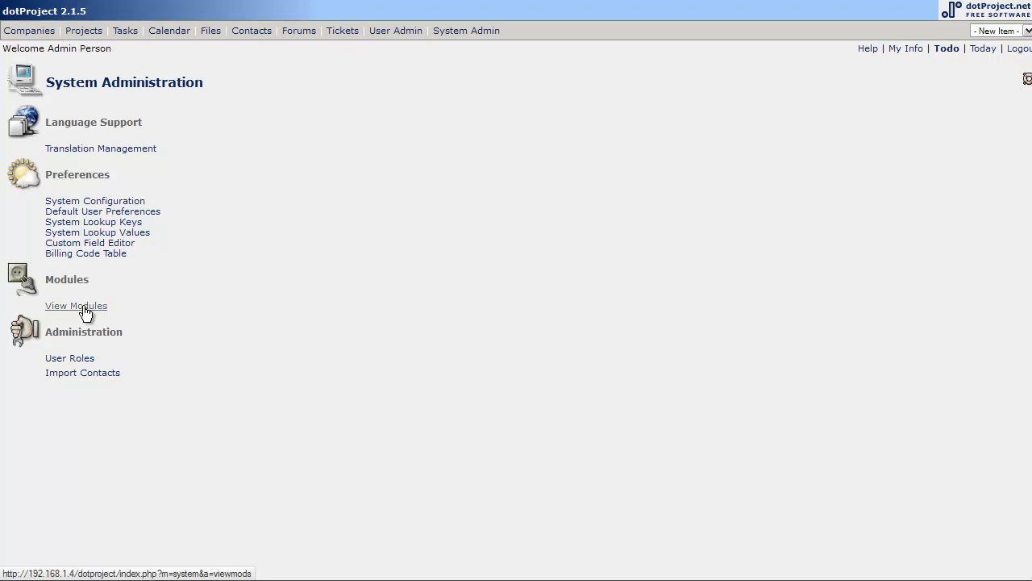
Open View Modules from System Administration to list all modules
click(76, 306)
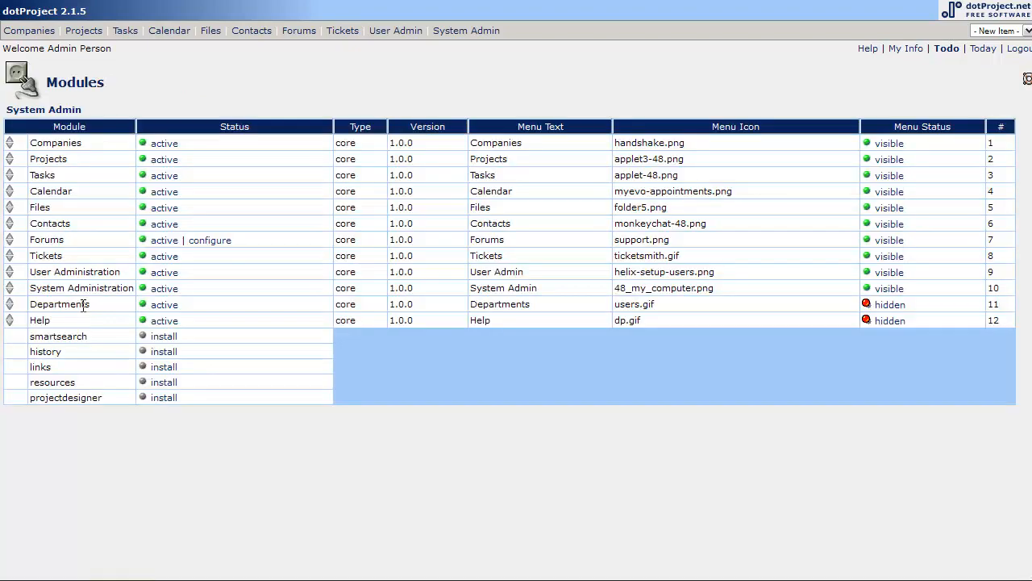
mouse_move(290, 328)
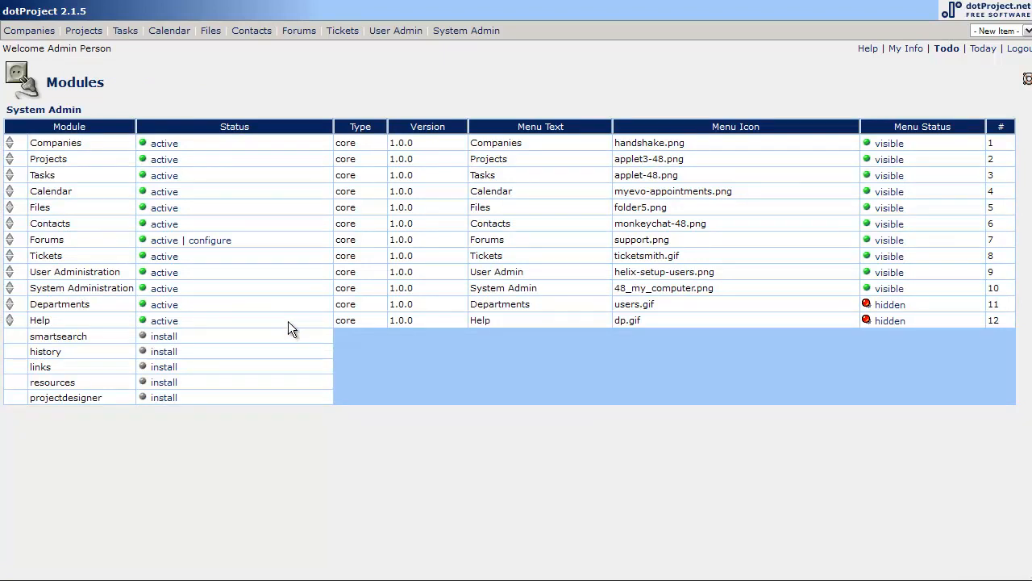
mouse_move(292, 341)
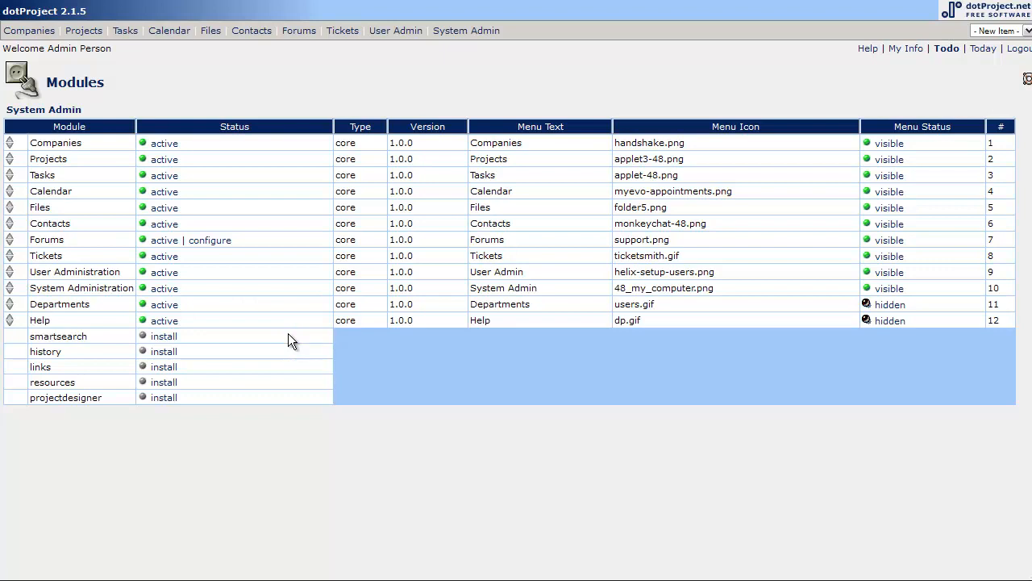
mouse_move(24, 153)
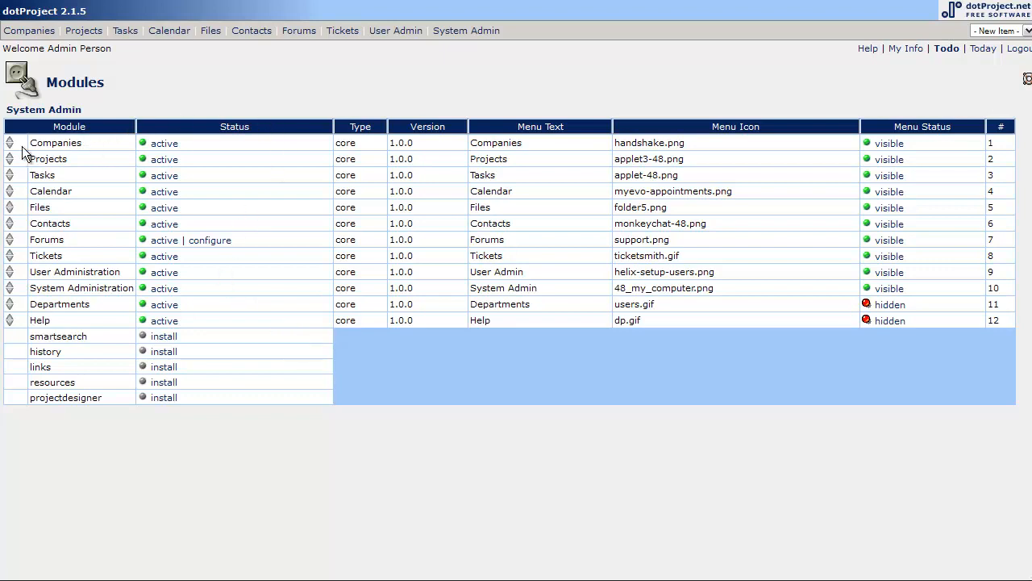
mouse_move(80, 27)
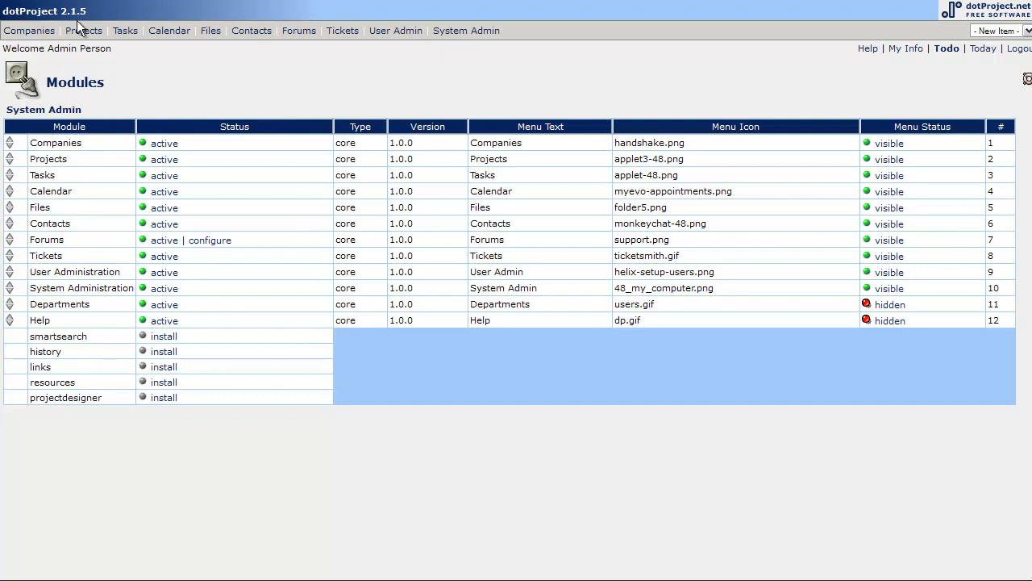
mouse_move(465, 31)
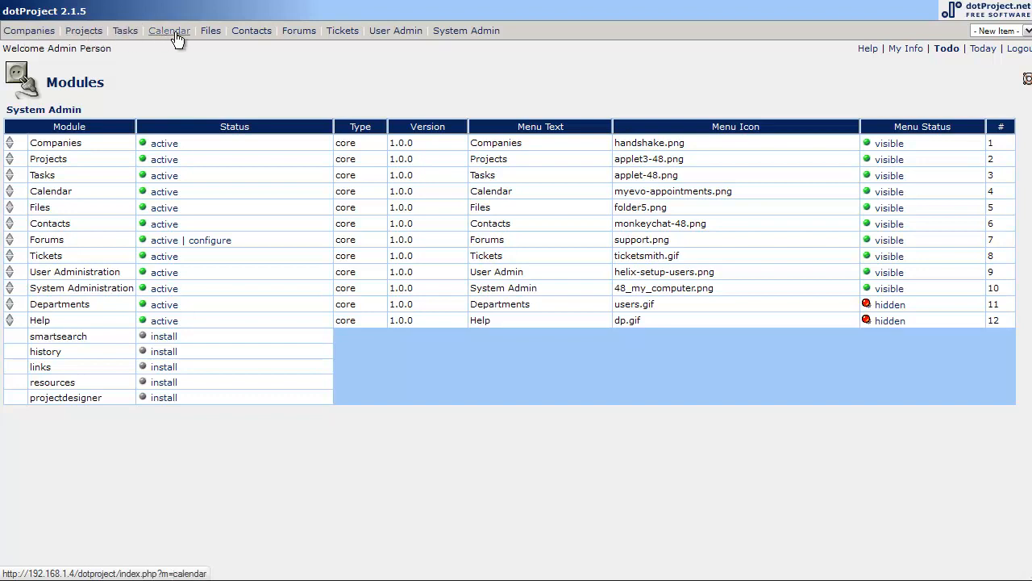
mouse_move(379, 54)
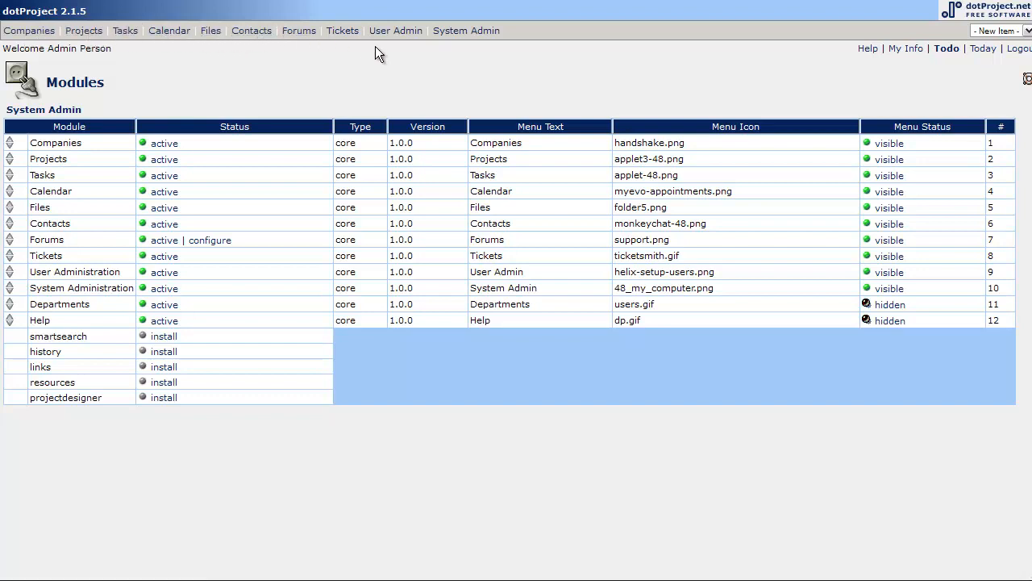
mouse_move(254, 60)
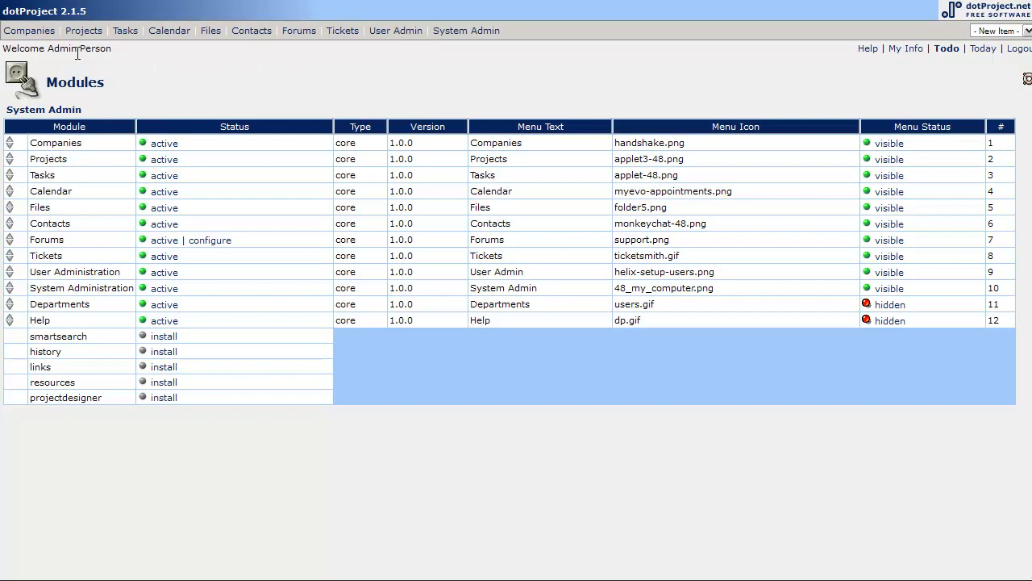
mouse_move(83, 42)
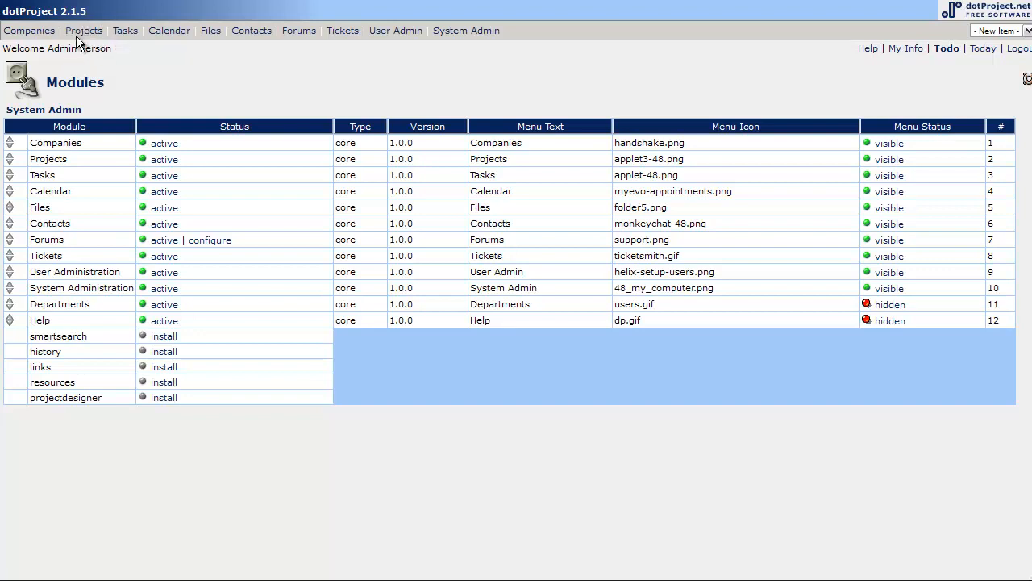
mouse_move(20, 167)
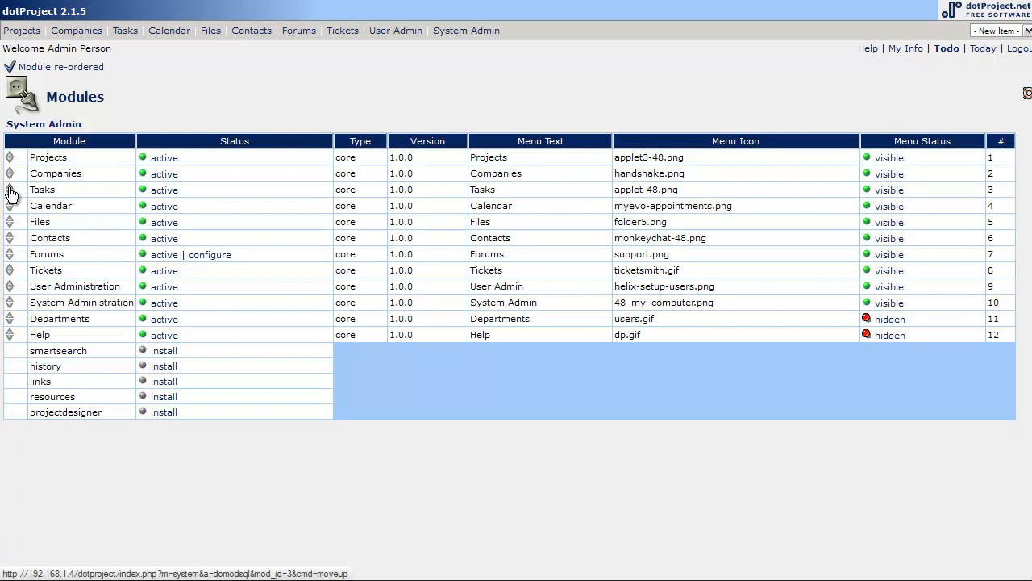
Move Tasks and Calendar above Companies in the module menu order
click(11, 189)
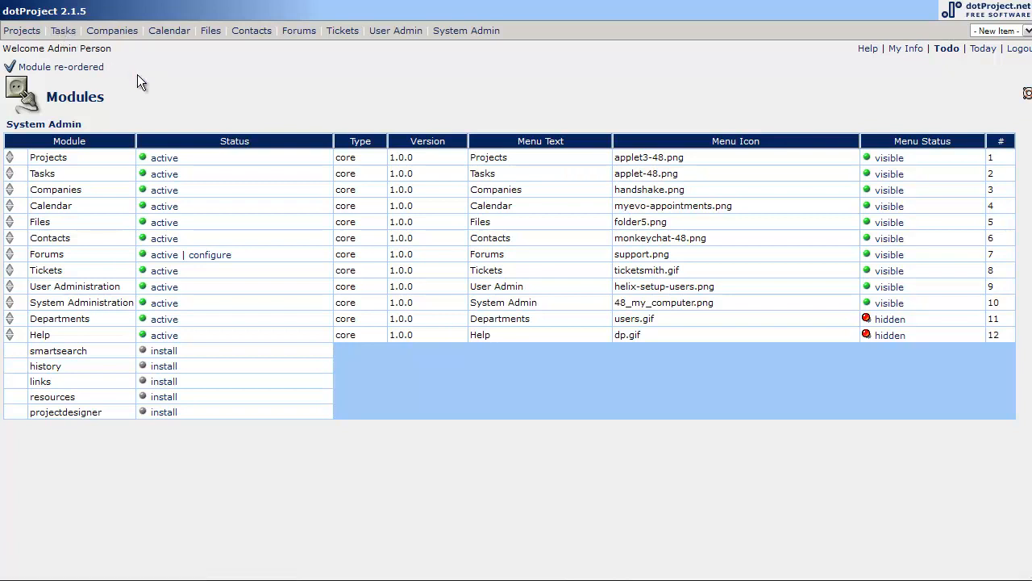
mouse_move(61, 169)
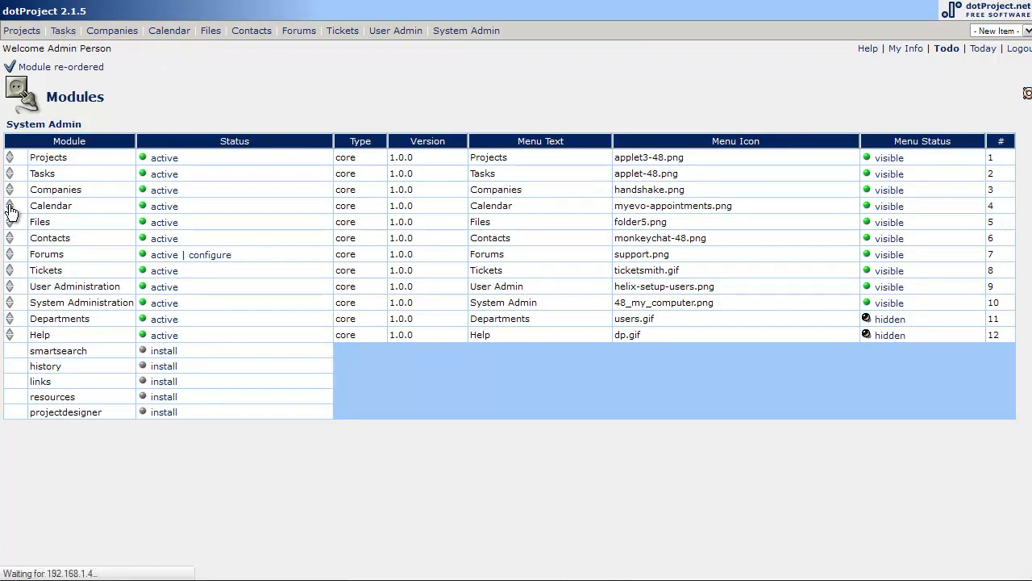
click(10, 206)
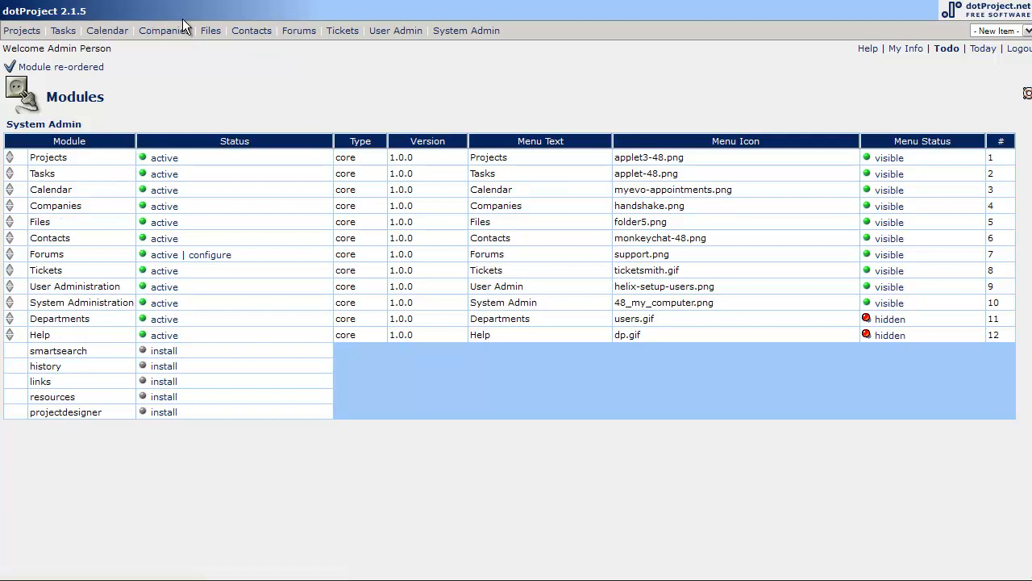
mouse_move(211, 62)
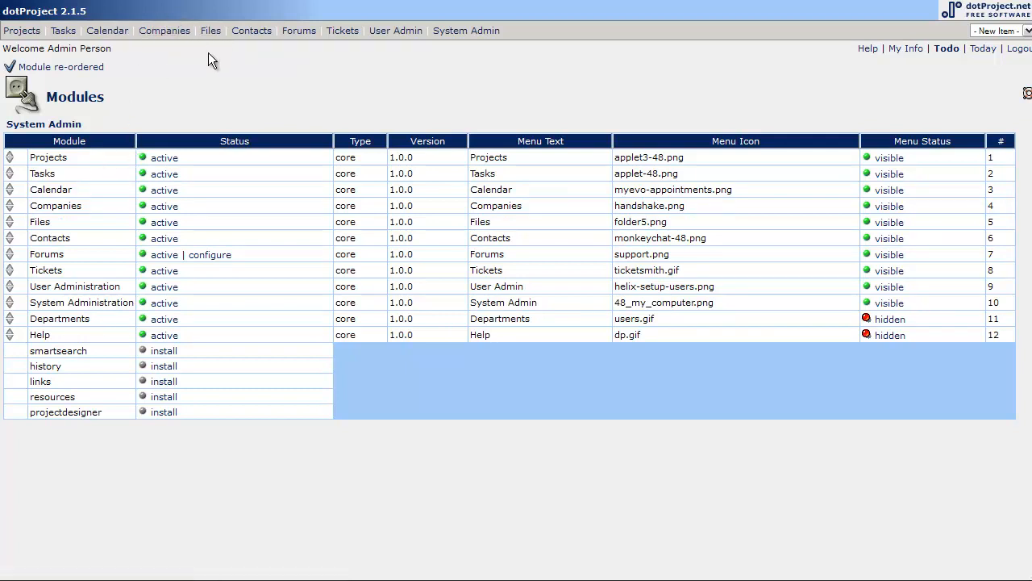
mouse_move(28, 273)
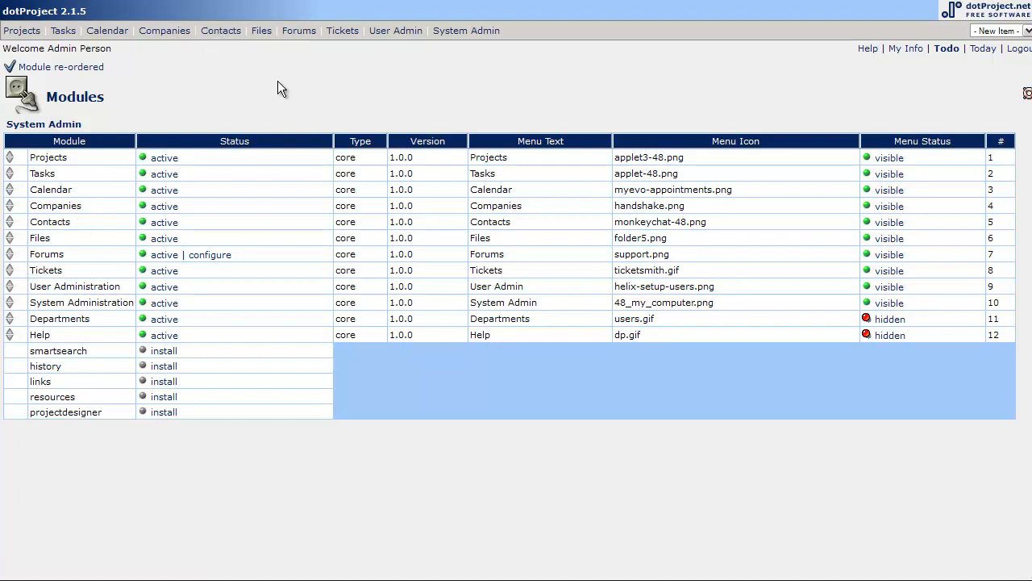
mouse_move(532, 69)
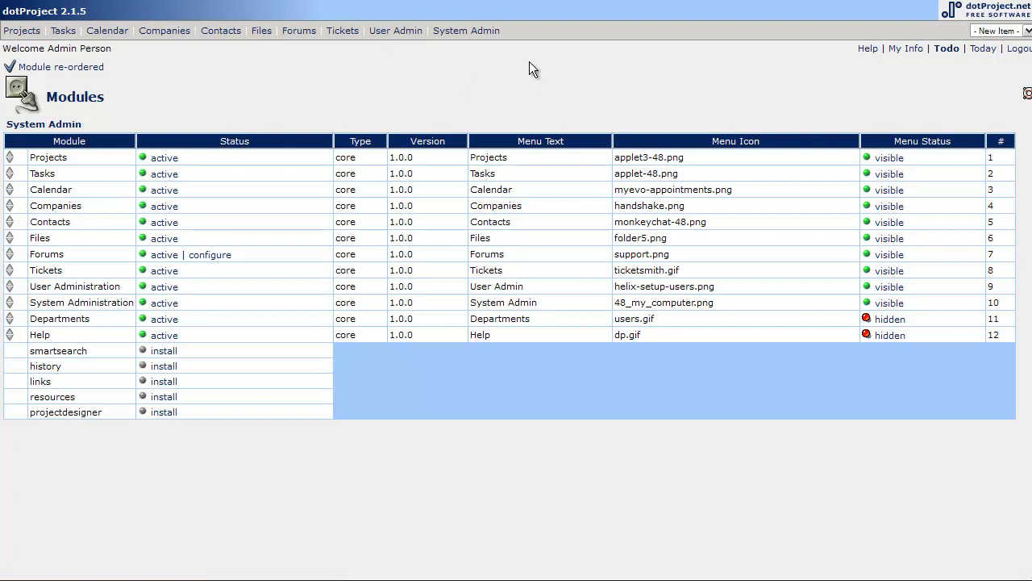
mouse_move(559, 313)
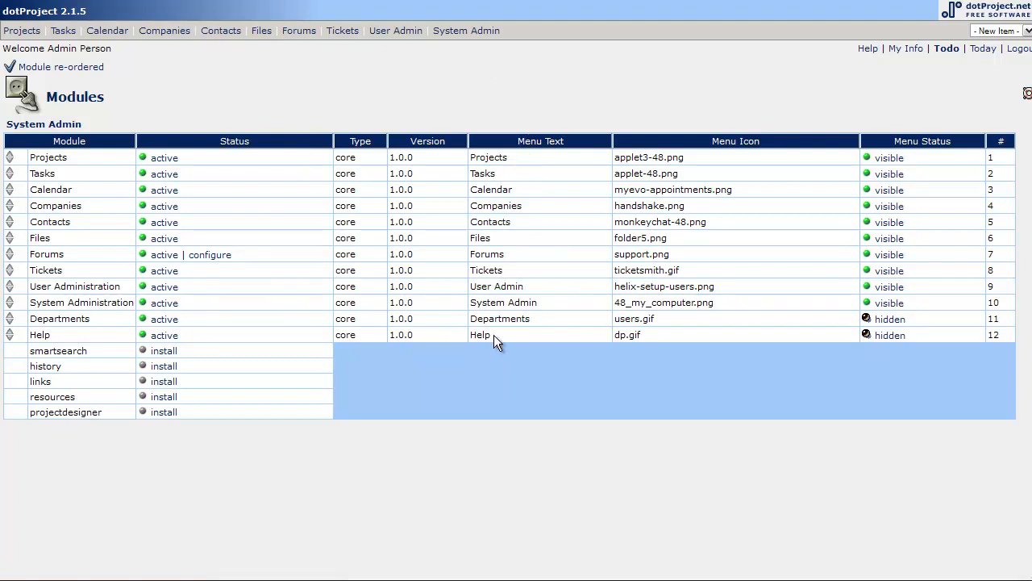
mouse_move(869, 335)
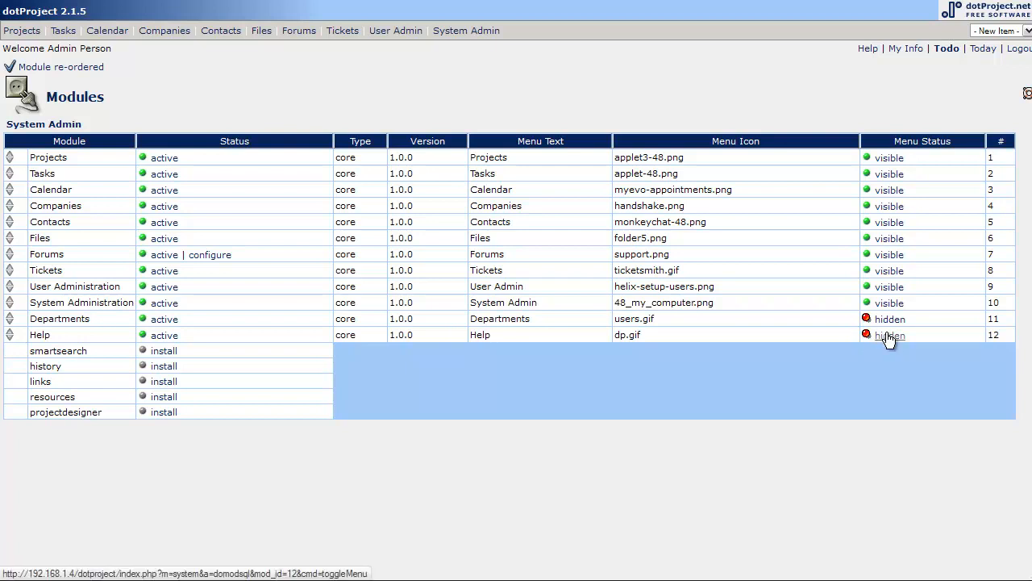
Toggle the Help module's menu status from hidden to visible
click(889, 334)
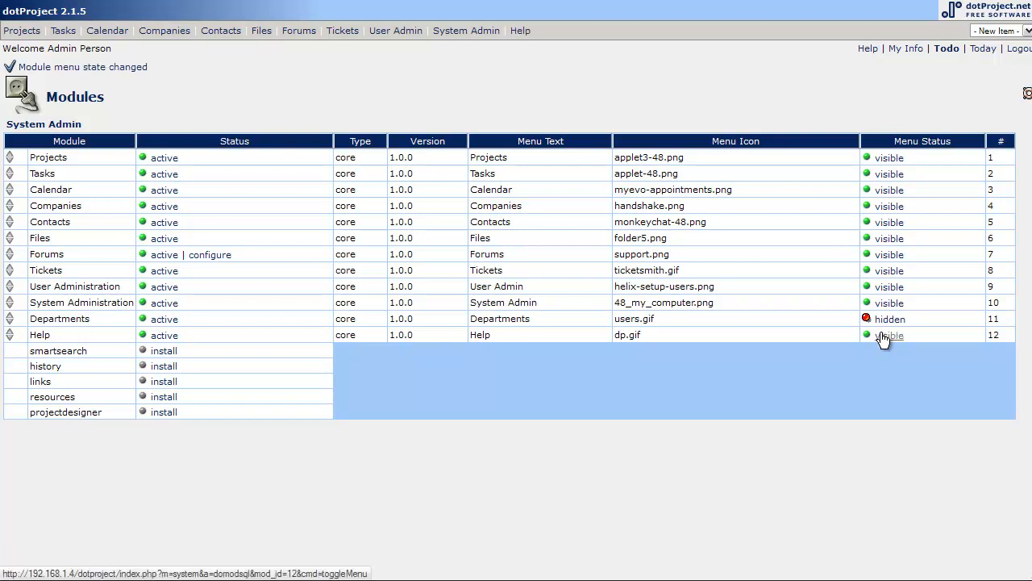
click(885, 335)
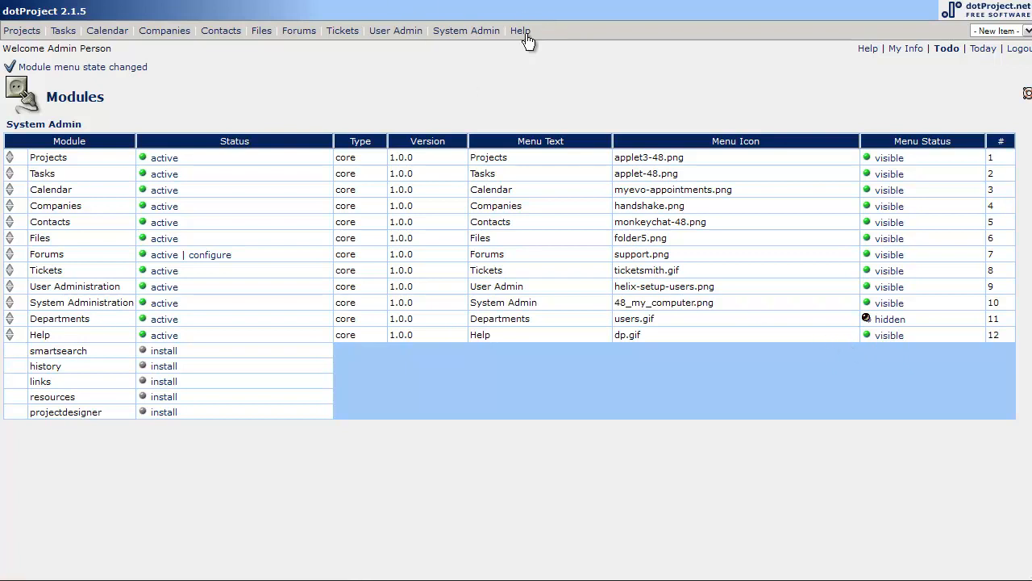
mouse_move(873, 337)
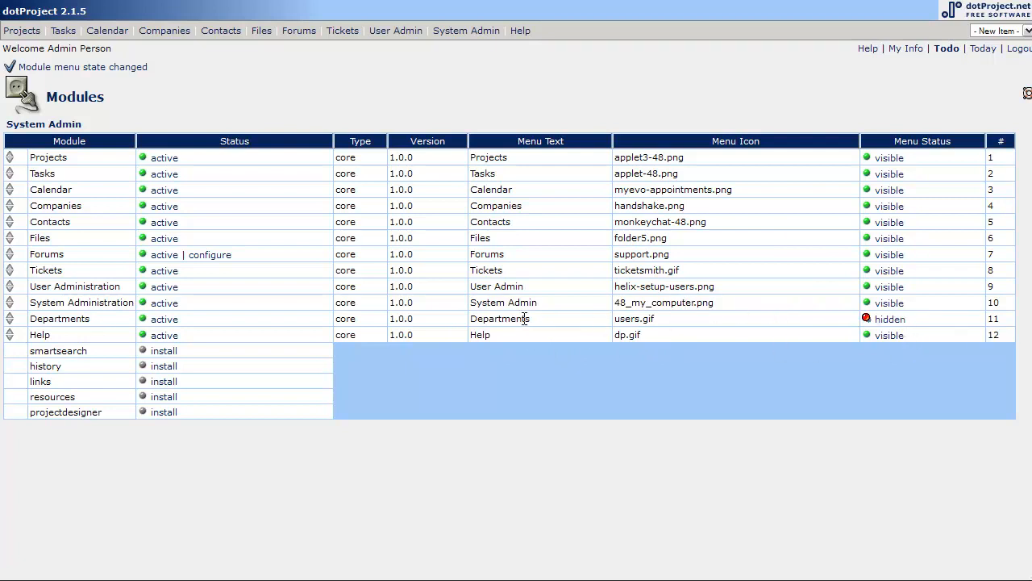
mouse_move(853, 225)
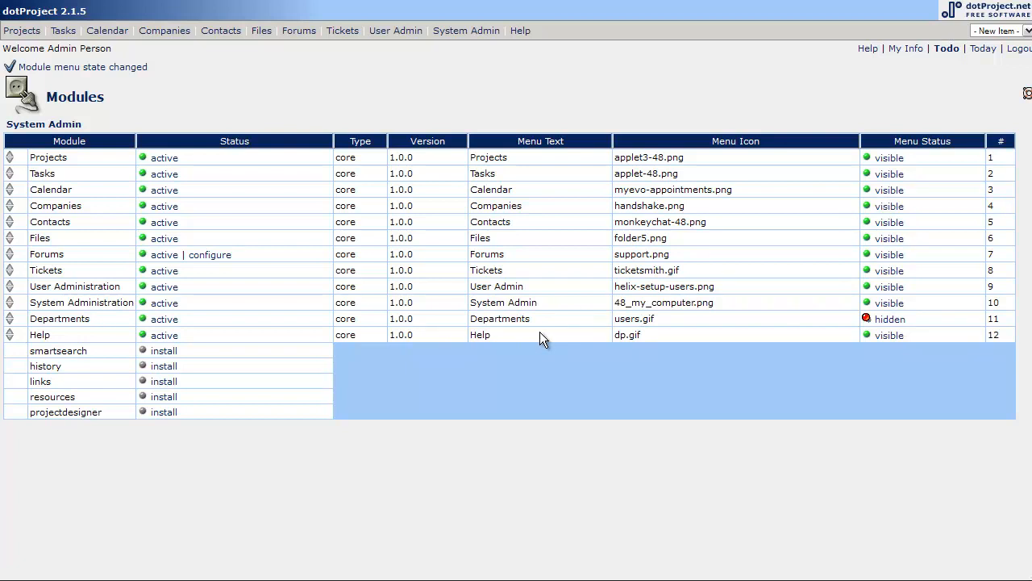
mouse_move(548, 326)
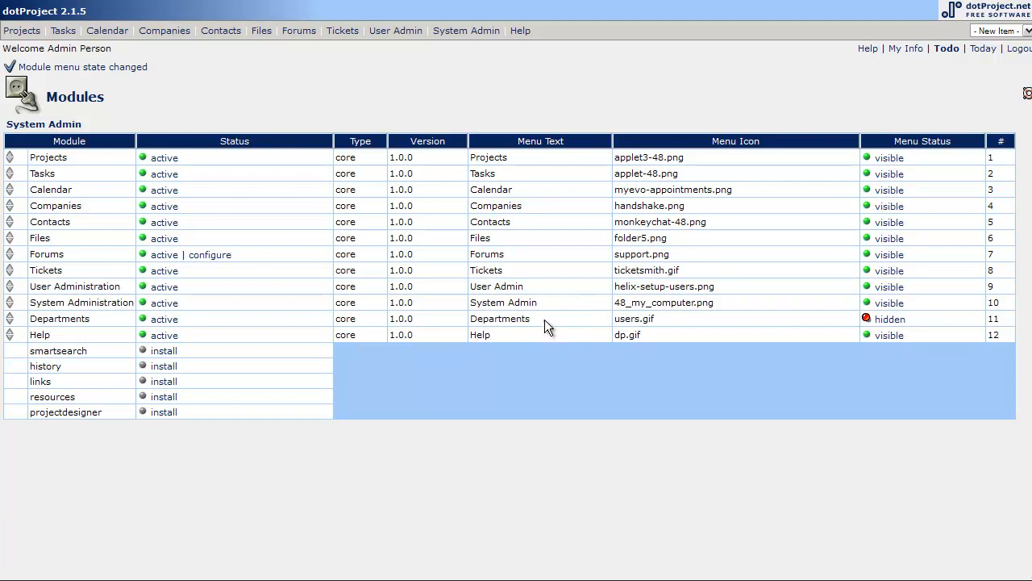
mouse_move(555, 305)
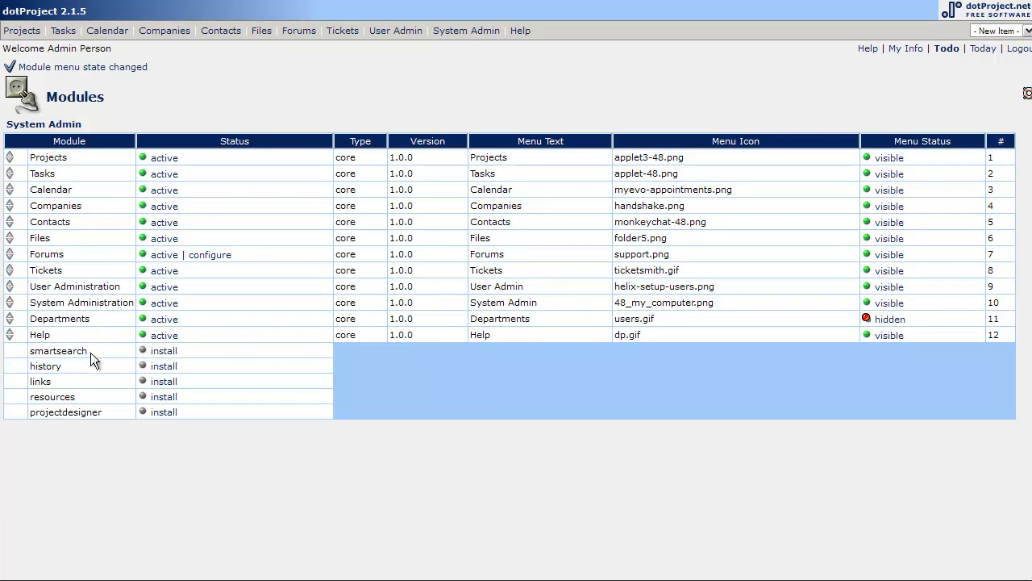
mouse_move(83, 409)
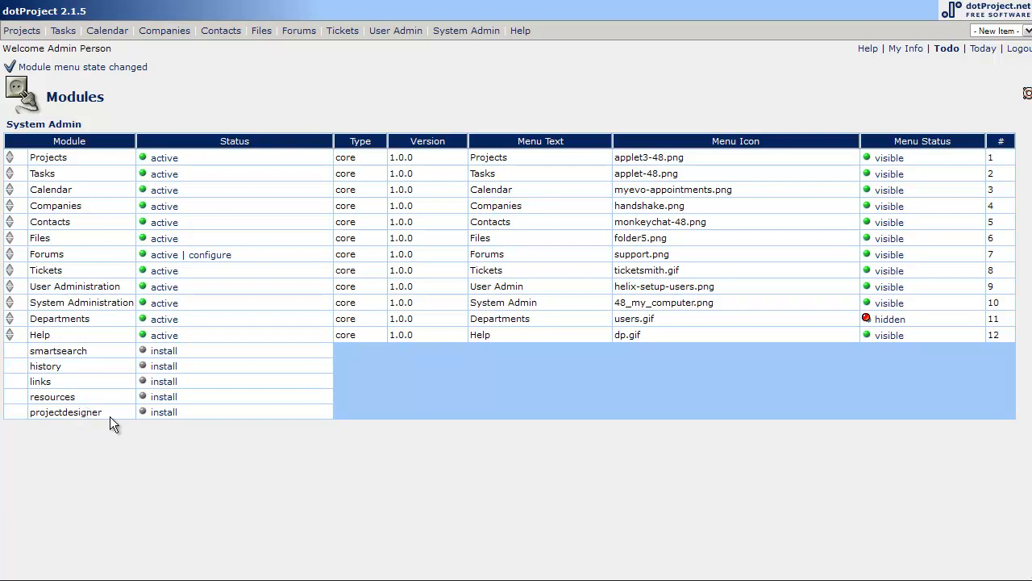
mouse_move(164, 412)
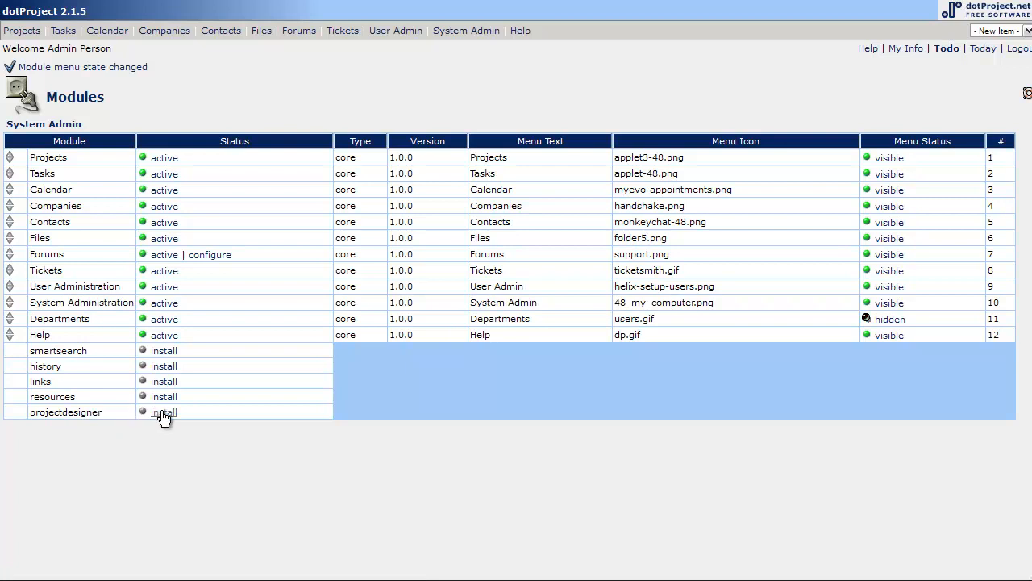
mouse_move(280, 455)
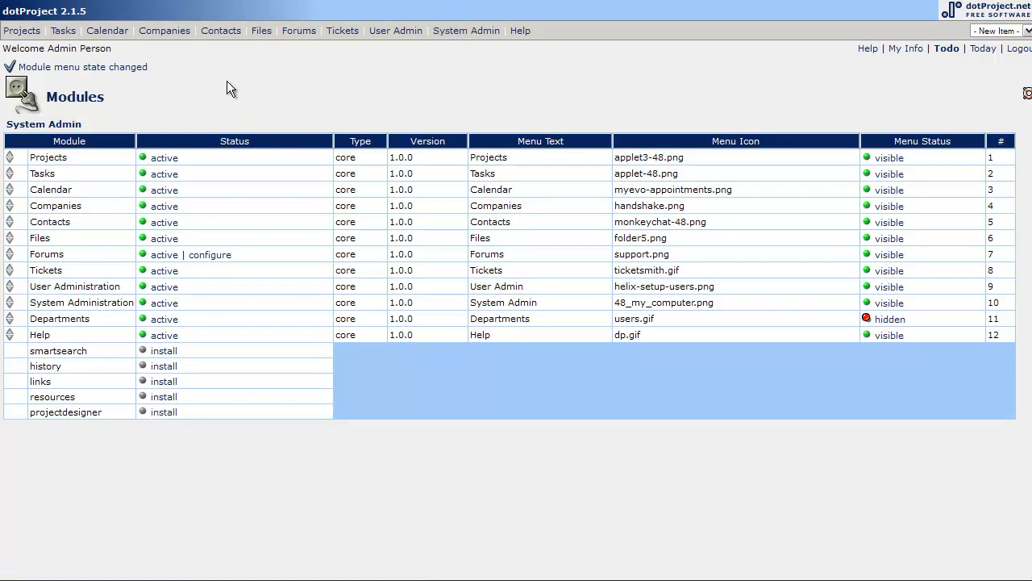
mouse_move(244, 62)
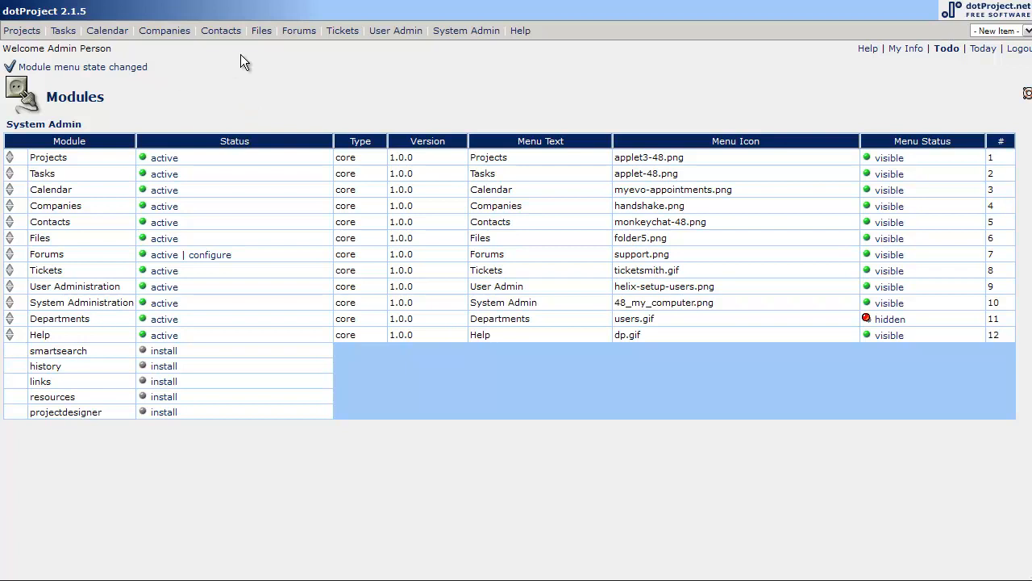
mouse_move(718, 97)
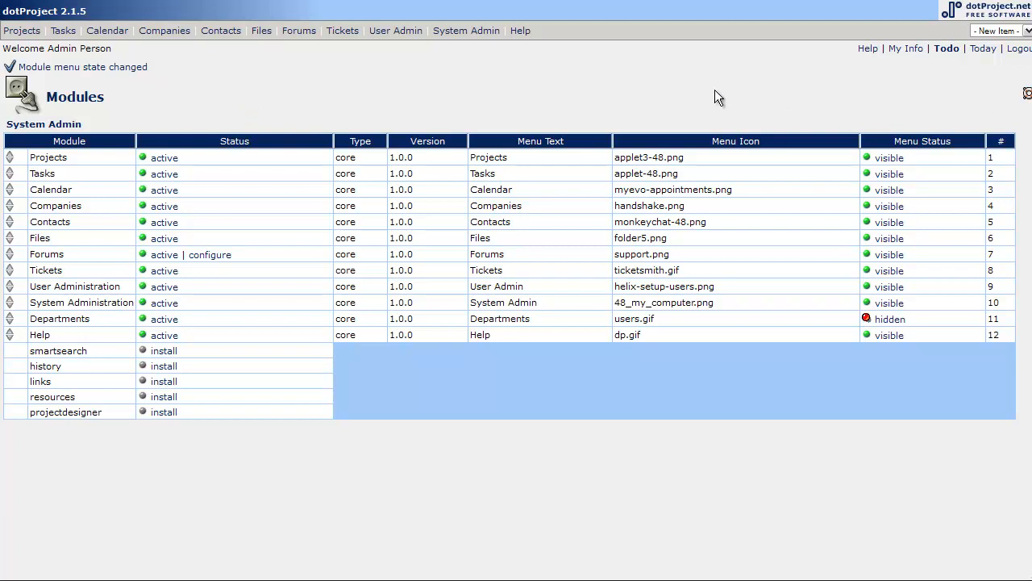